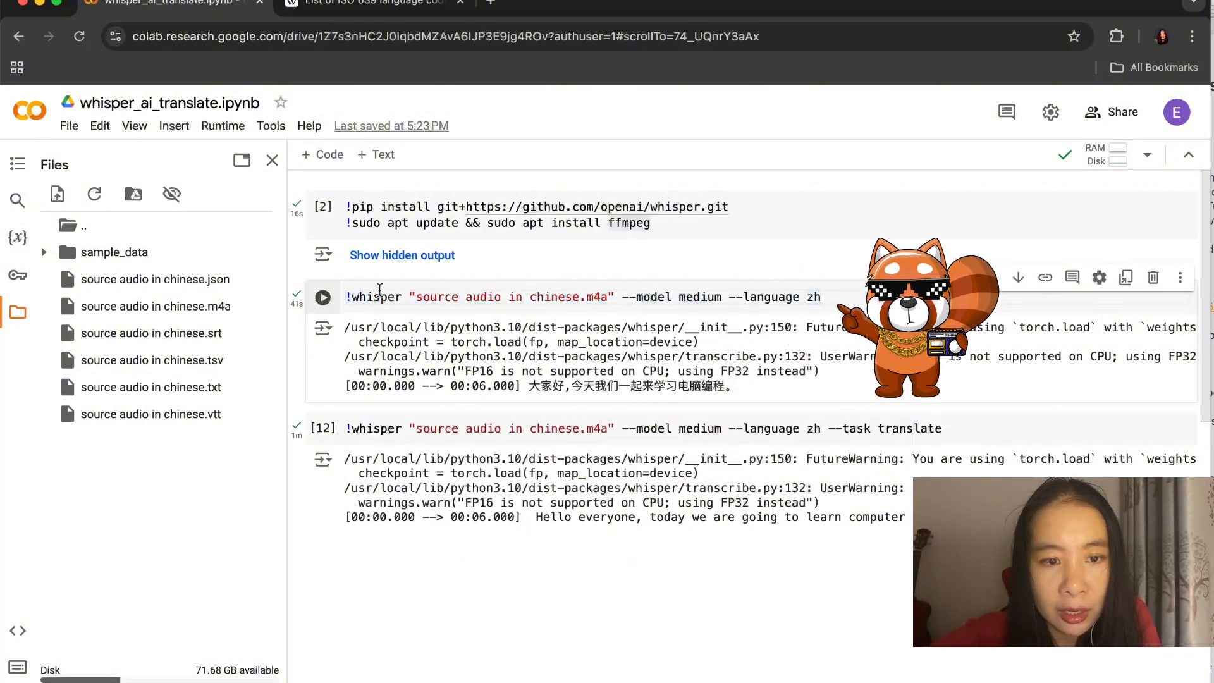
# Step: Scroll the Wikipedia 'List of ISO 639 language codes' page down to its code table
pyautogui.doubleClick(511, 296)
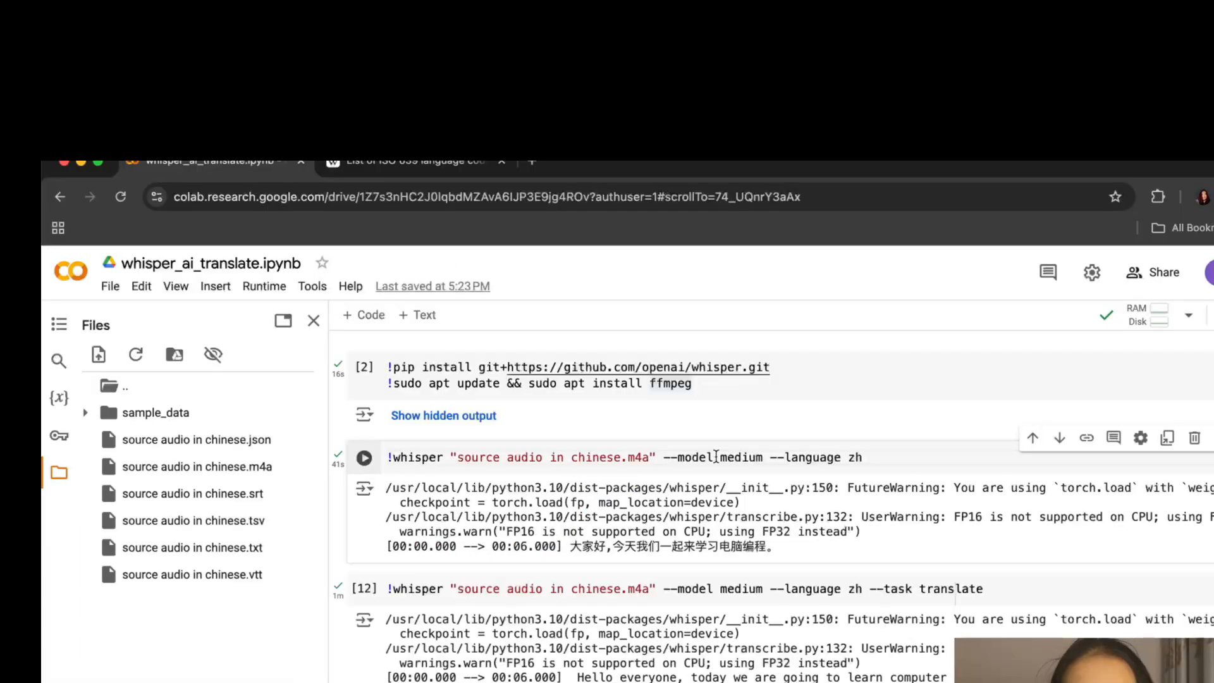
pyautogui.doubleClick(760, 449)
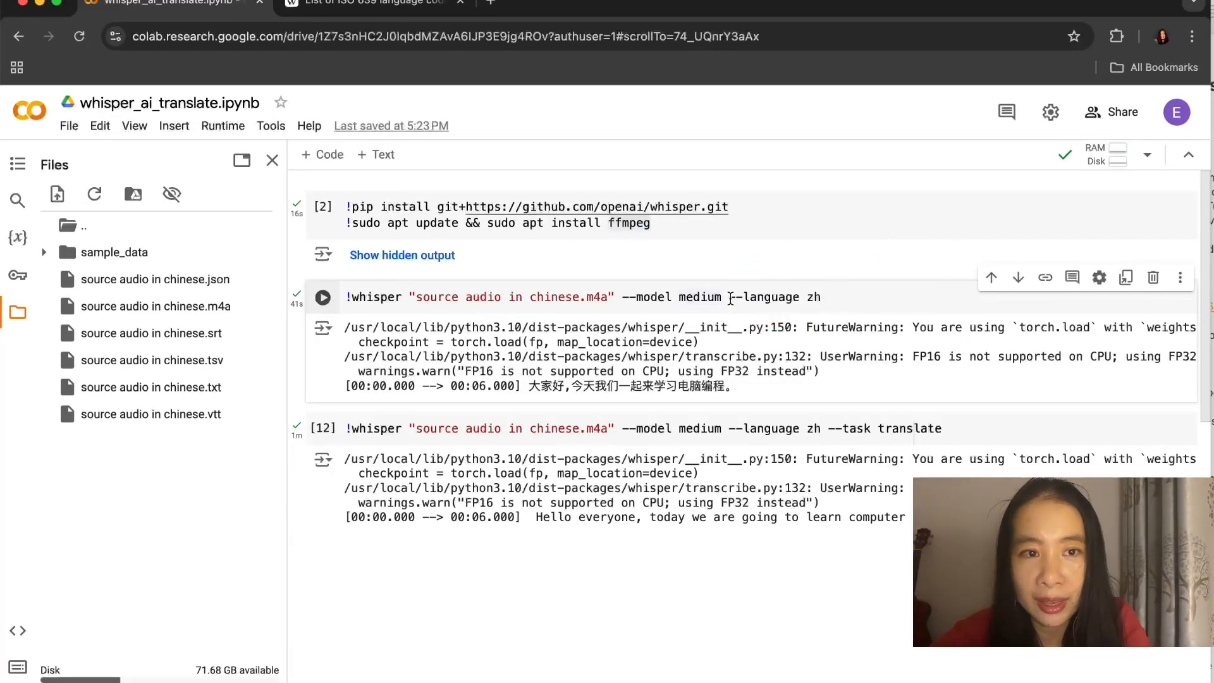
pyautogui.click(372, 3)
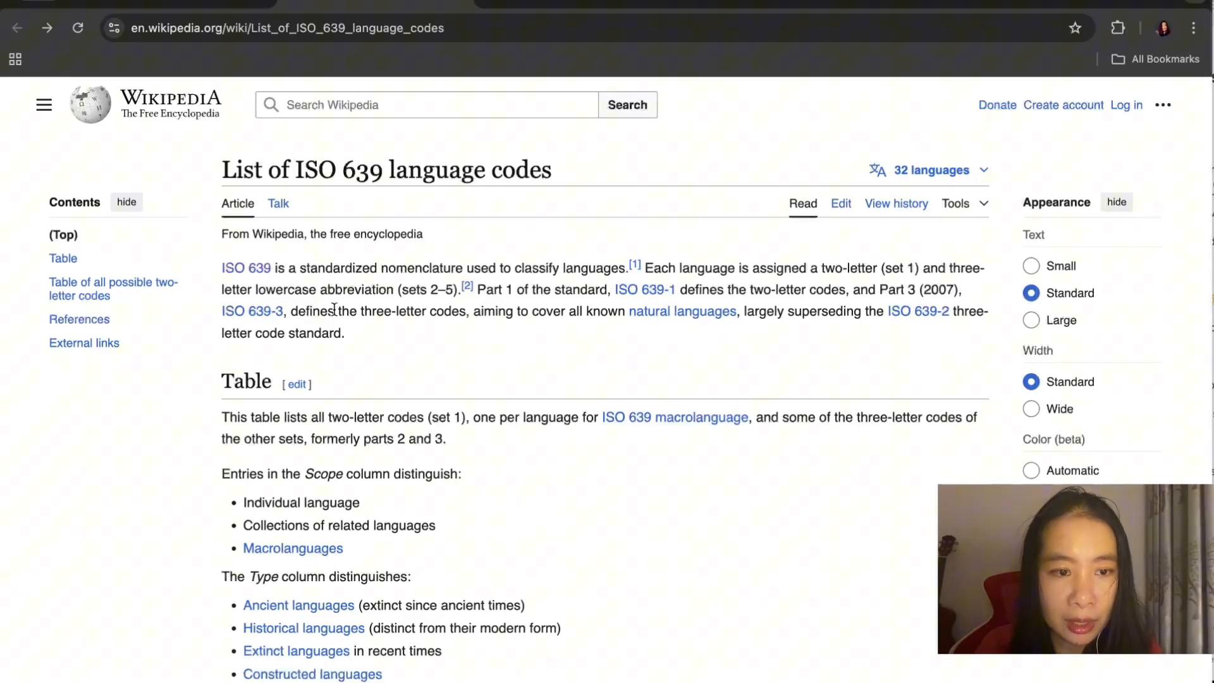
pyautogui.moveTo(434, 354)
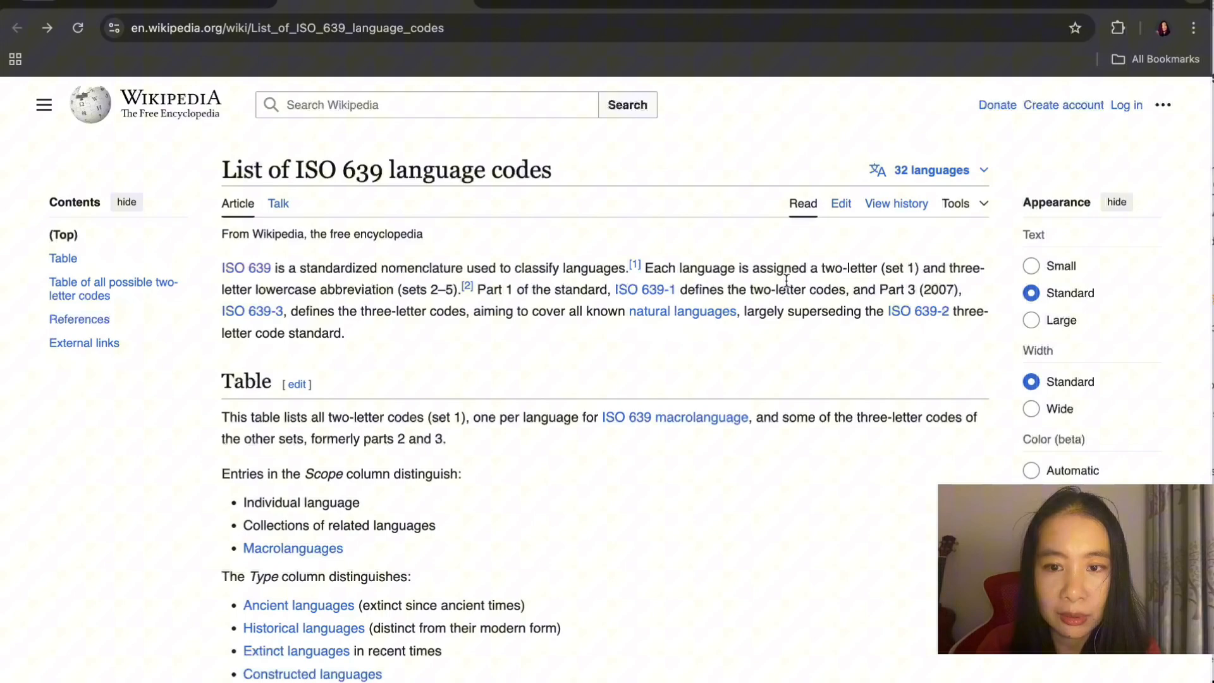
pyautogui.scroll(-3)
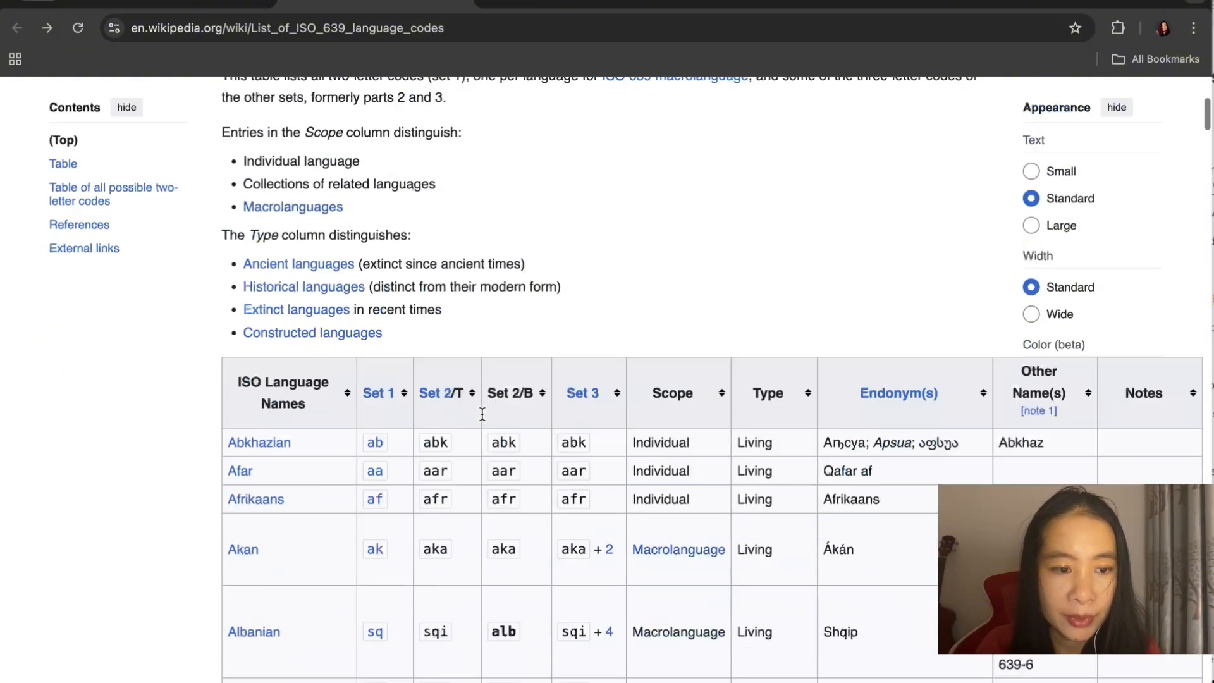
pyautogui.scroll(-3)
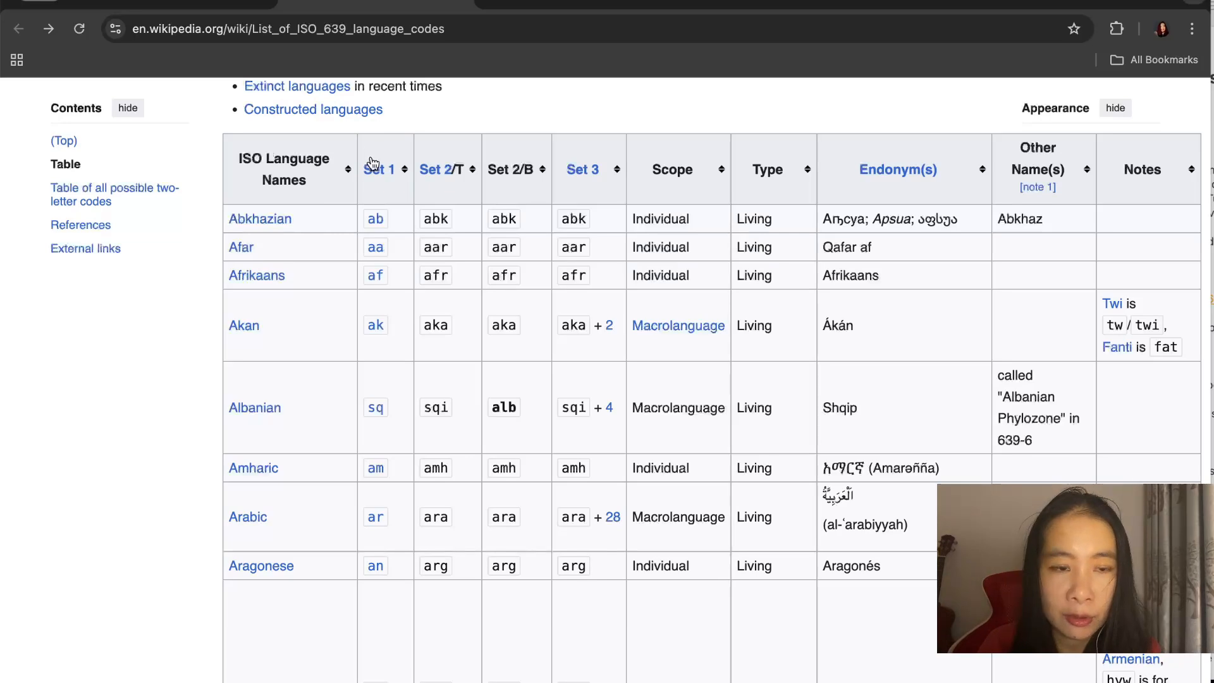
pyautogui.scroll(-3)
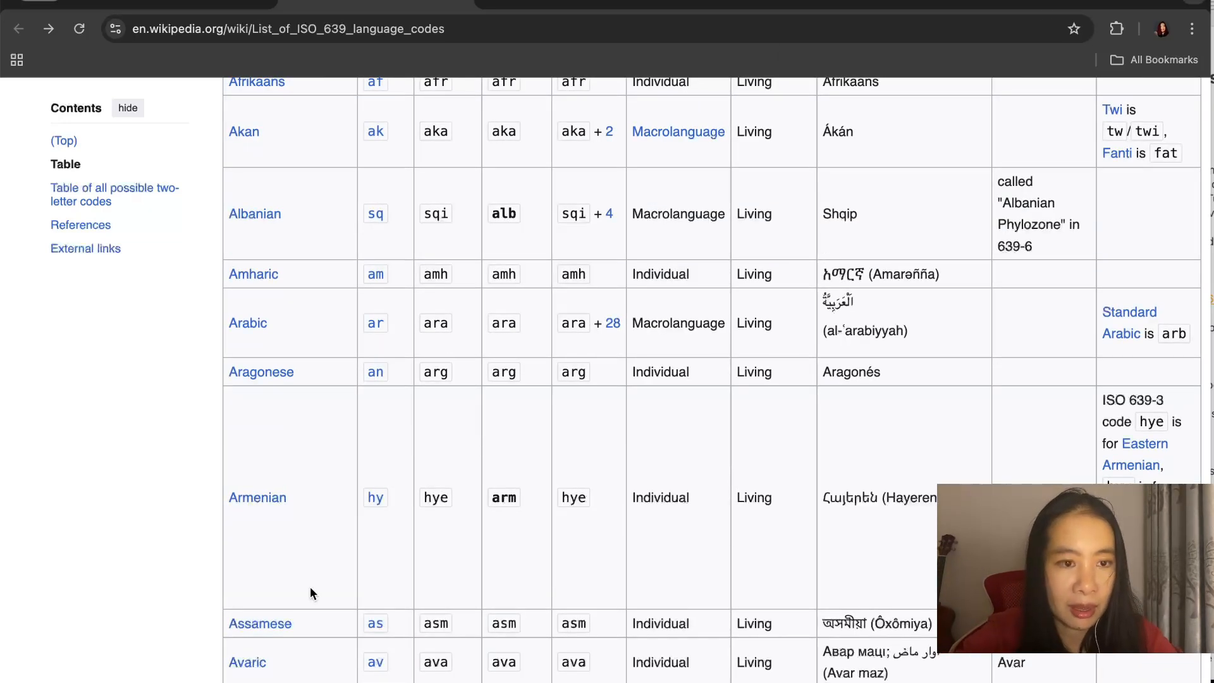
# Step: Search the table for 'spanish', then 'chinese', to reach the Chinese row with code zh
pyautogui.write('spanish')
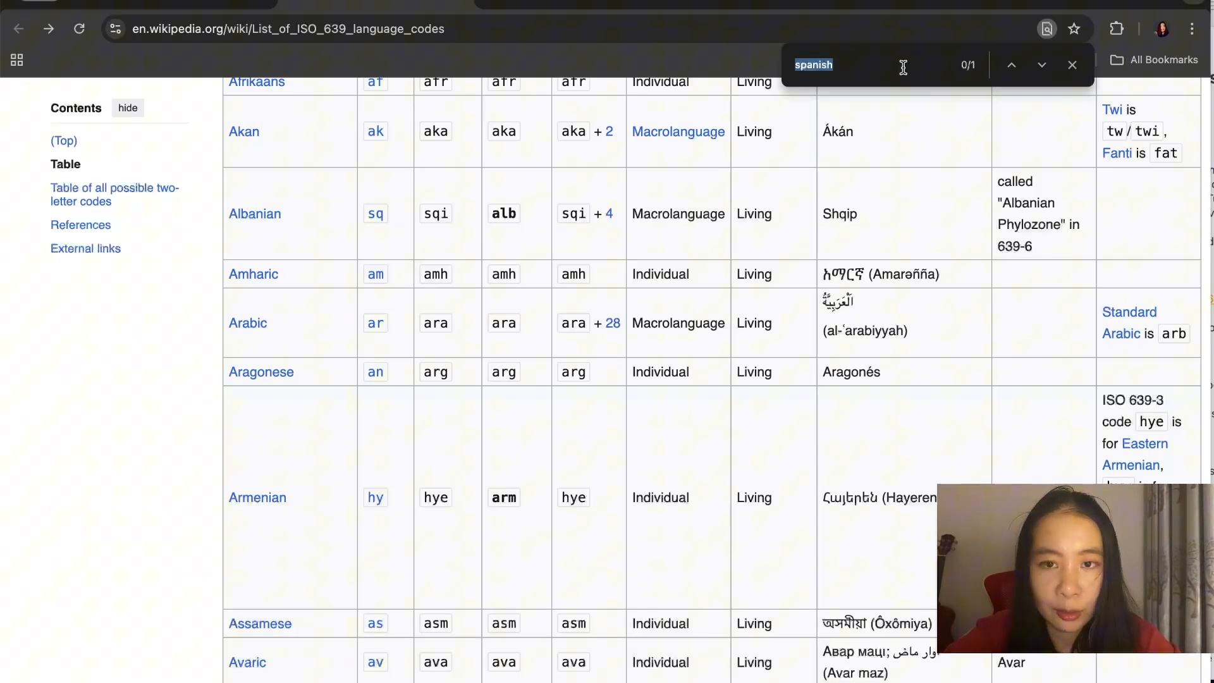
pyautogui.press('Enter')
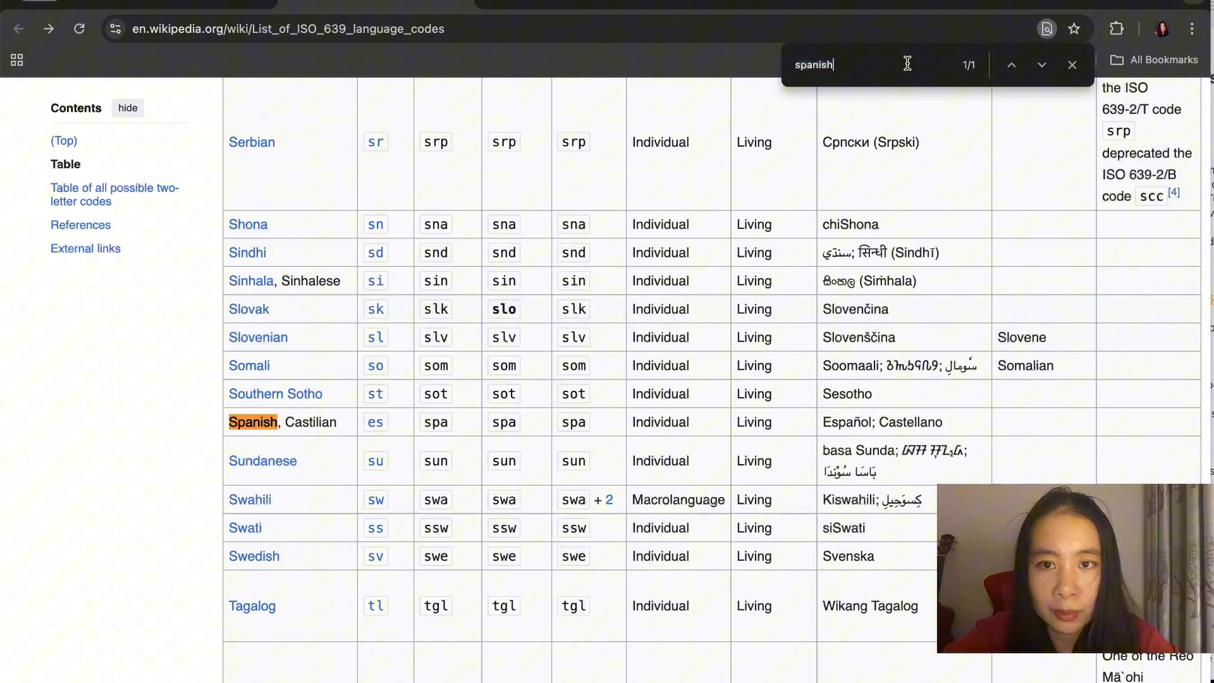
pyautogui.write('chinese')
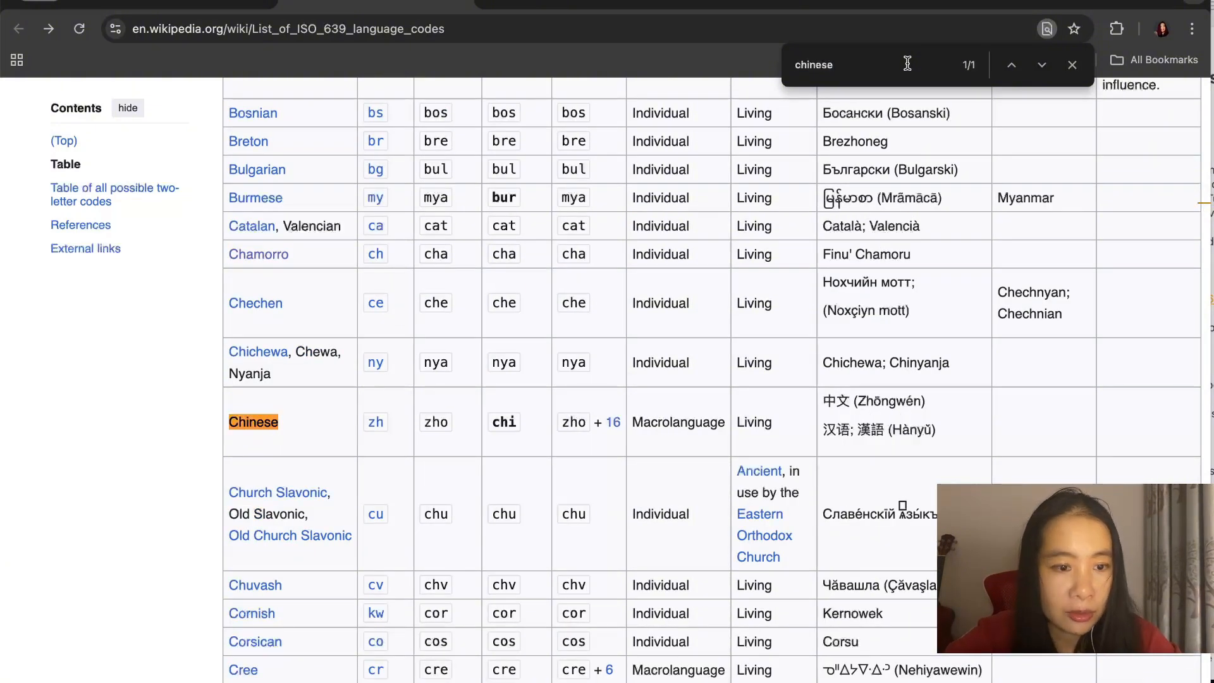
pyautogui.moveTo(380, 436)
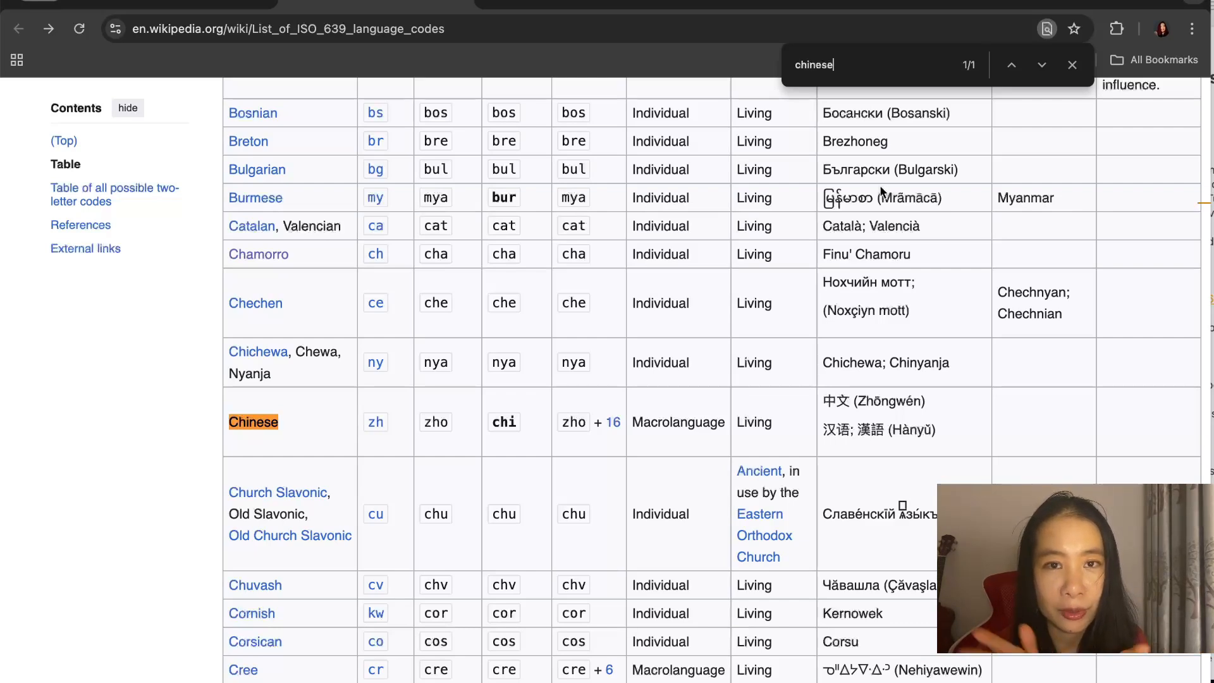
pyautogui.scroll(-3)
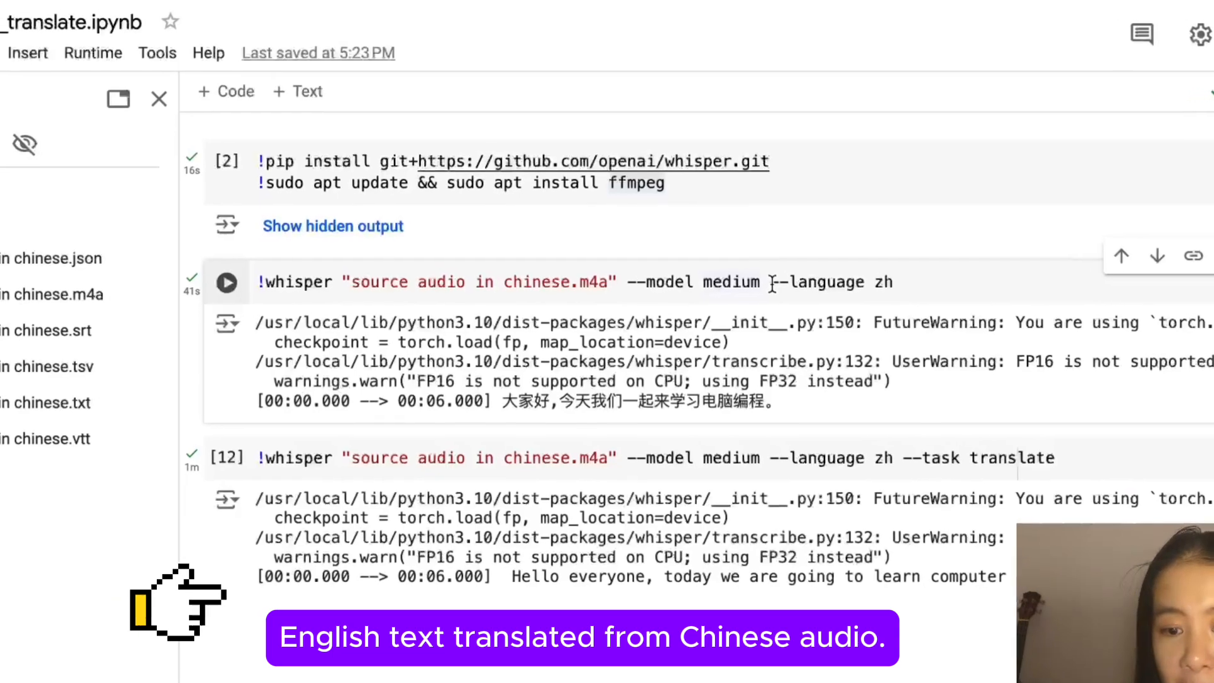
pyautogui.scroll(-3)
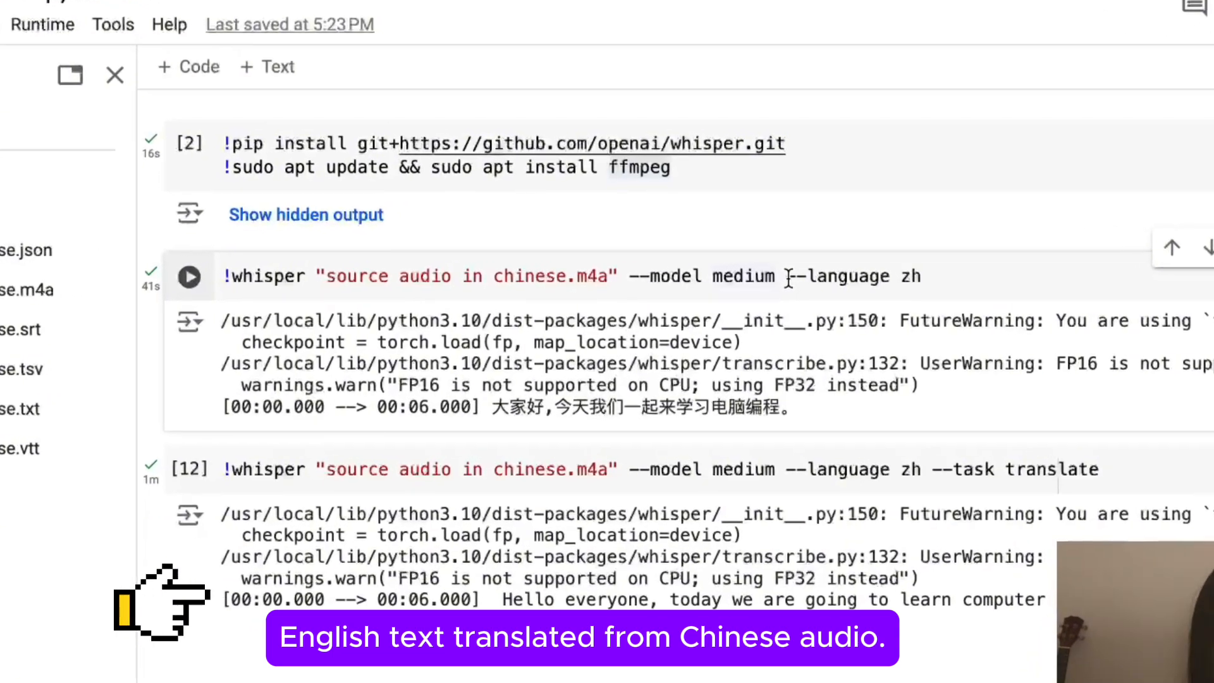